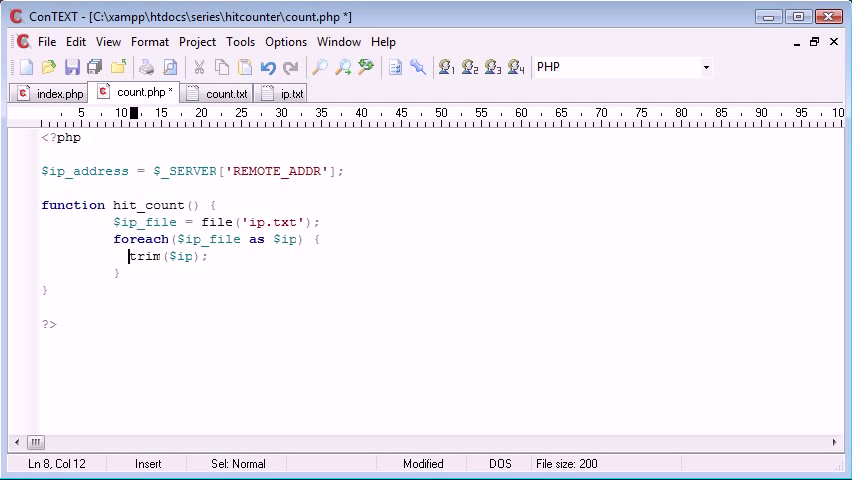
# Add $ip_single = trim($ip); inside the foreach loop
pyautogui.write('$')
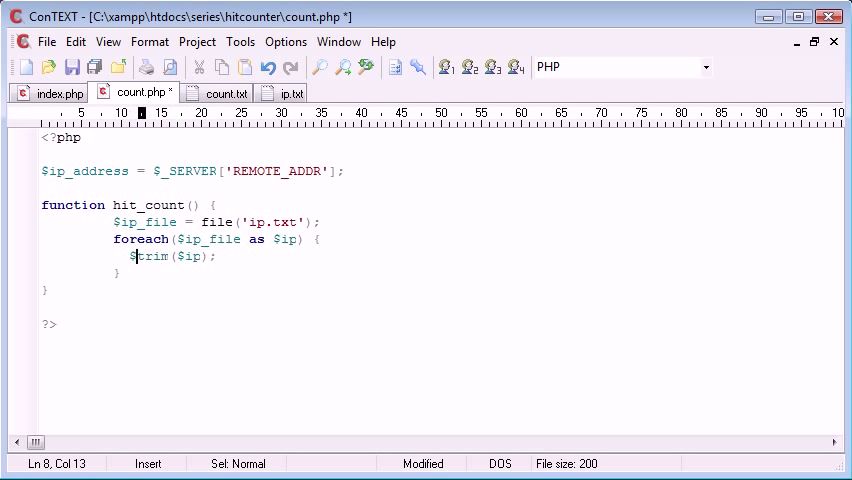
pyautogui.write('ip_')
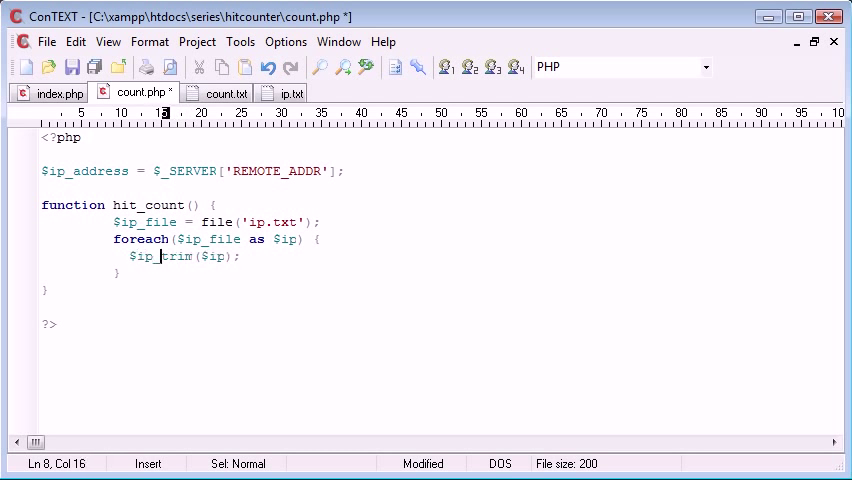
pyautogui.write('single =')
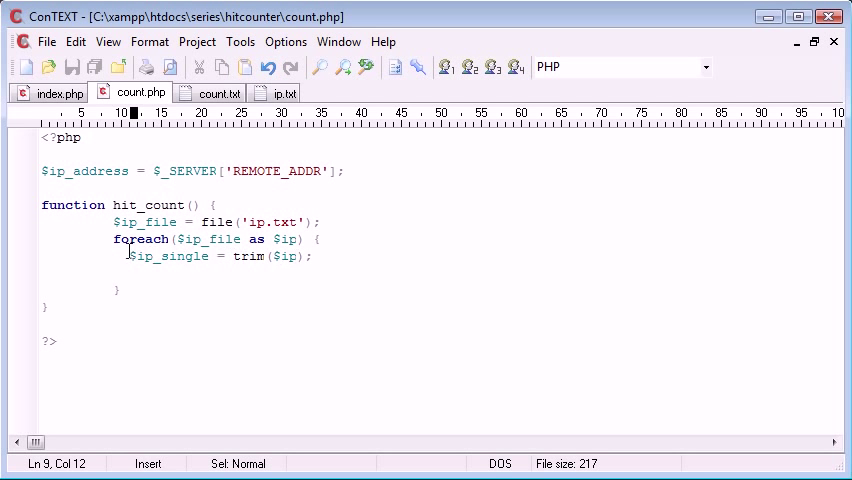
# Open an if ($ip_address==$ip_single) { block below it
pyautogui.write('i ()')
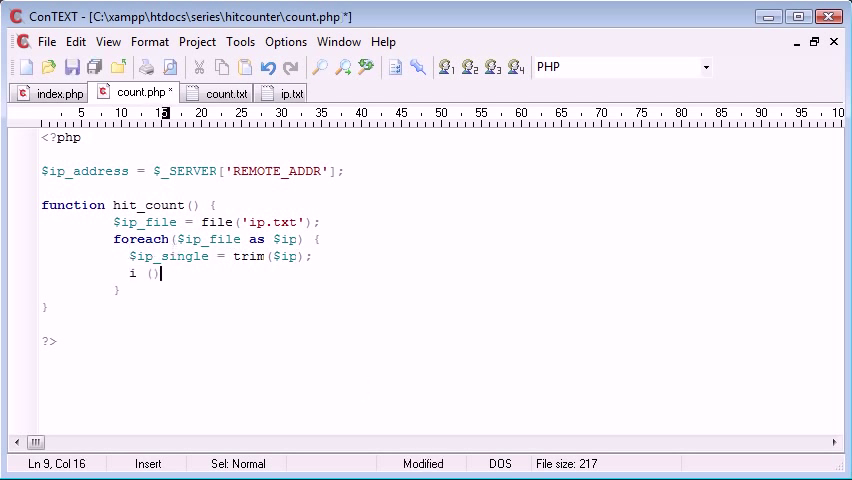
pyautogui.write('f')
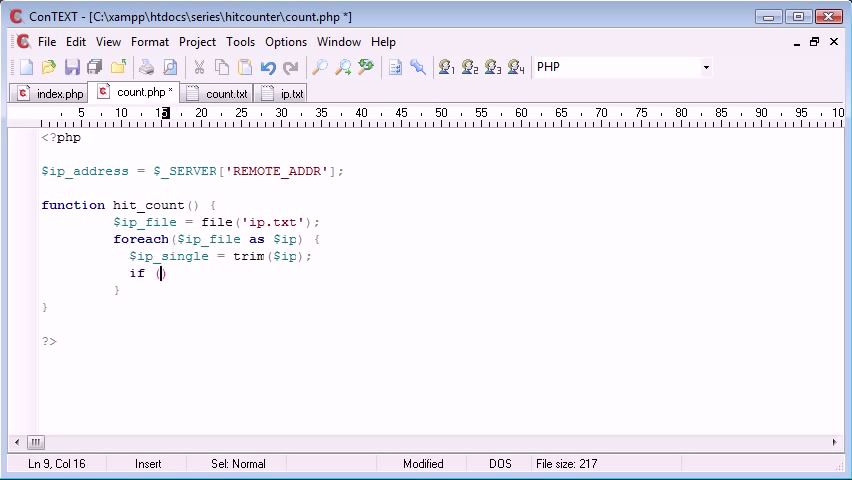
pyautogui.write('$ip_addre')
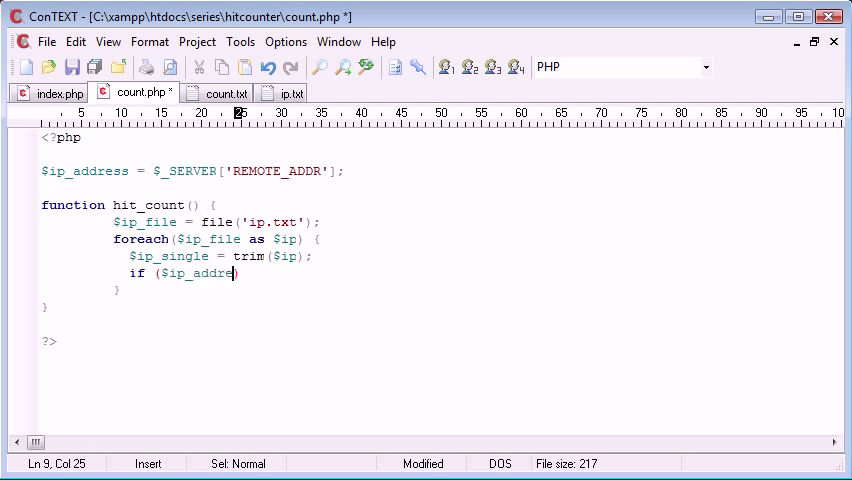
pyautogui.write('ss==')
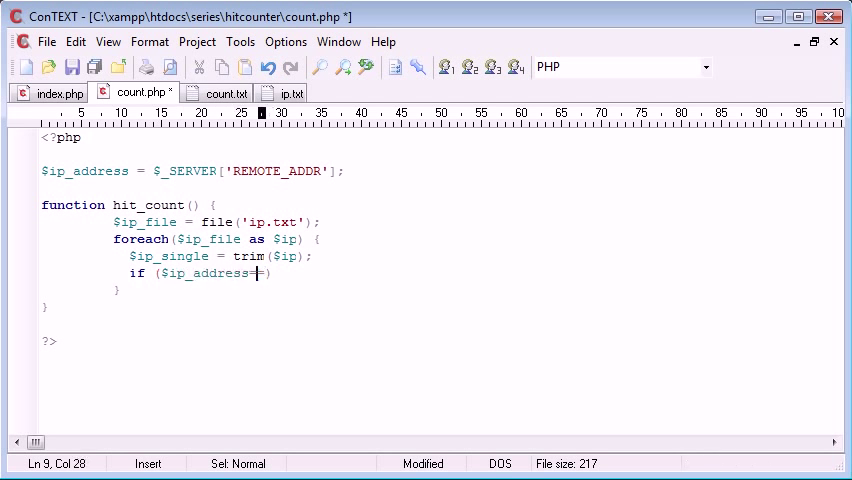
pyautogui.write('=')
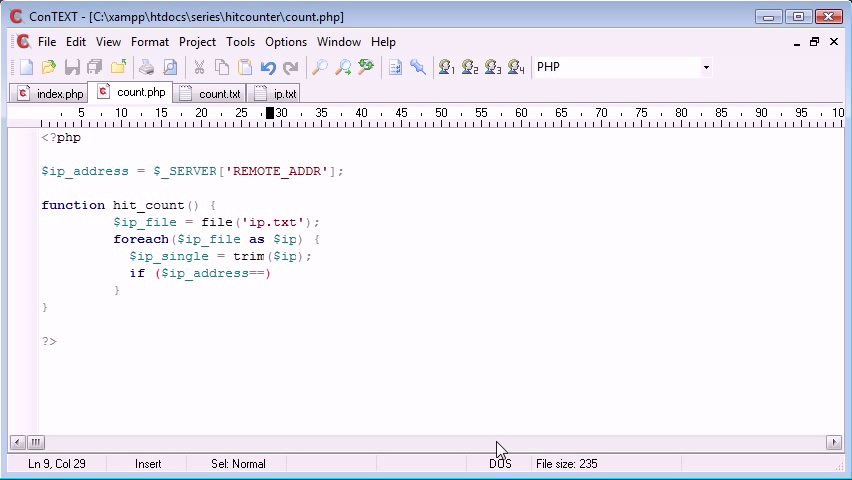
pyautogui.write('$ip')
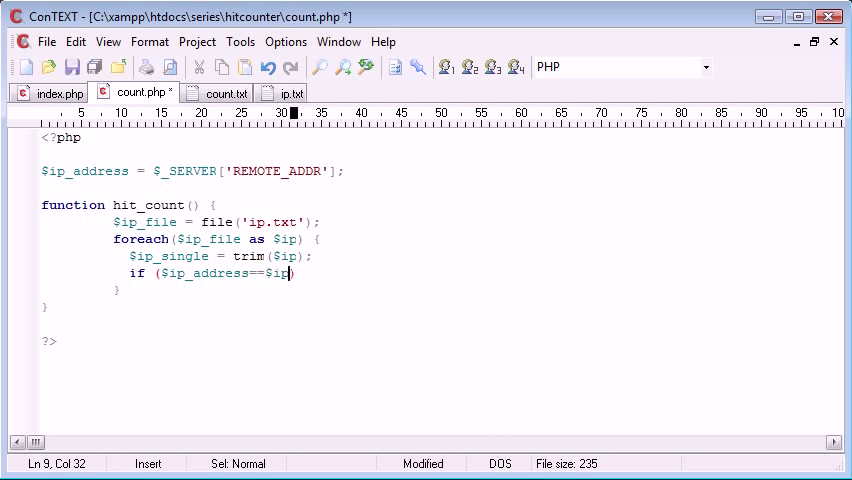
pyautogui.write('_single) {')
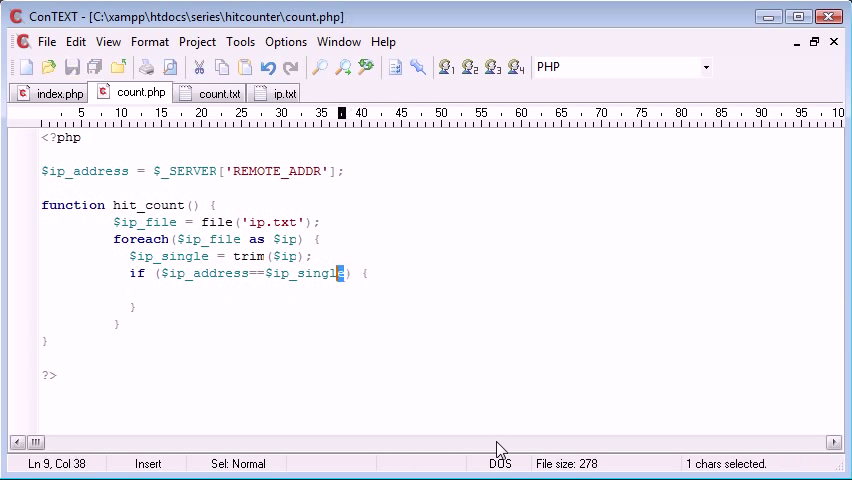
# Change the condition's == operator to != so it tests inequality
pyautogui.moveTo(342, 272); pyautogui.dragTo(156, 272)
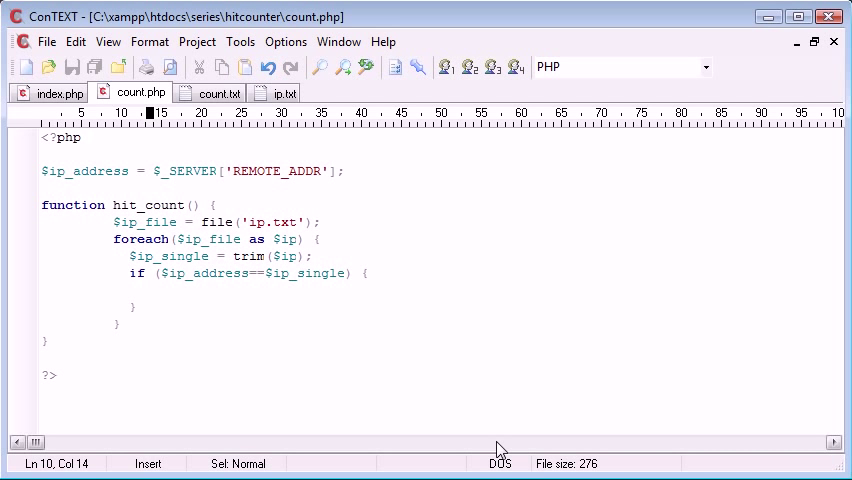
pyautogui.click(158, 272)
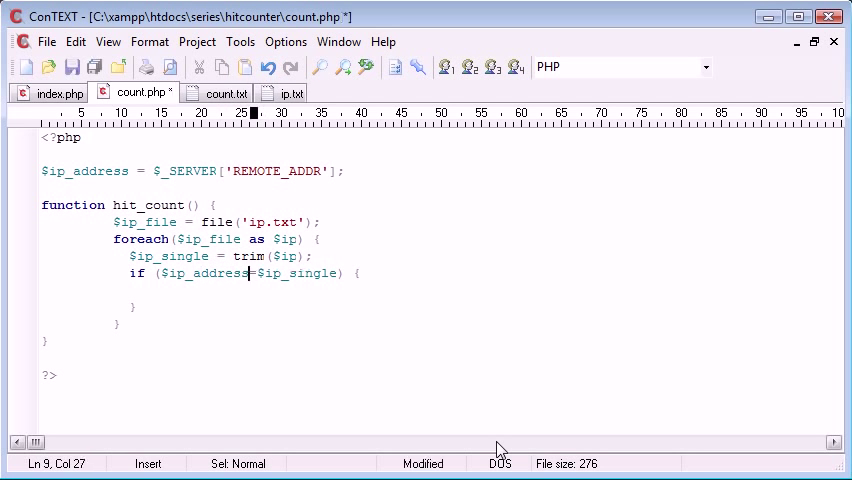
pyautogui.write('!')
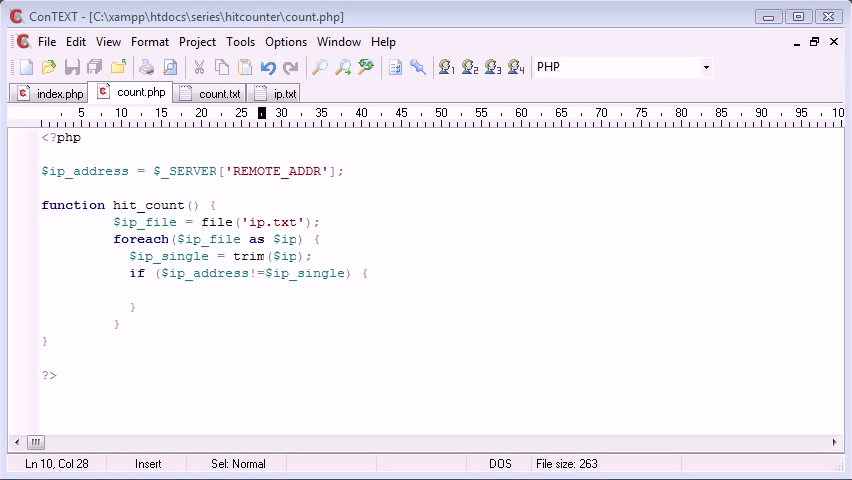
pyautogui.moveTo(222, 120)
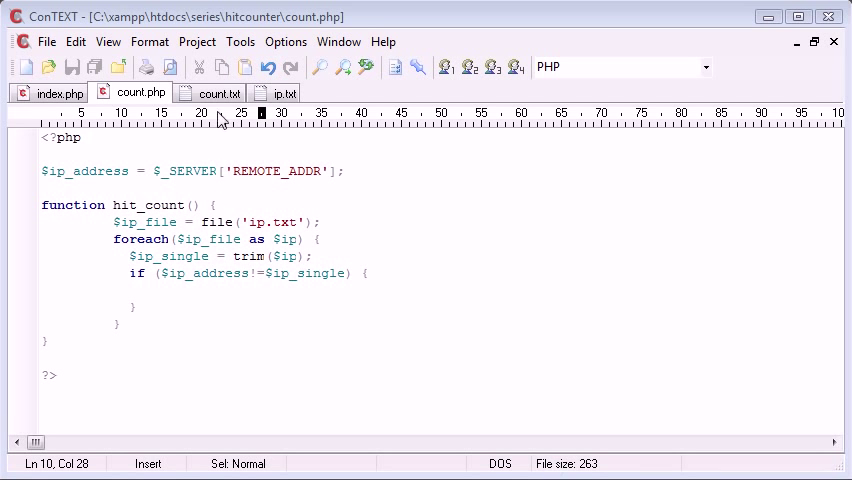
# Check the ip.txt and count.txt files, then return to count.php
pyautogui.click(284, 92)
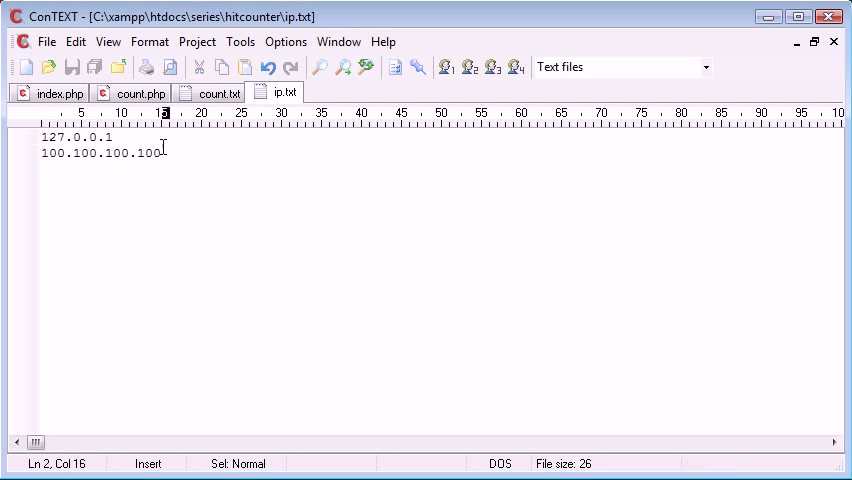
pyautogui.click(212, 92)
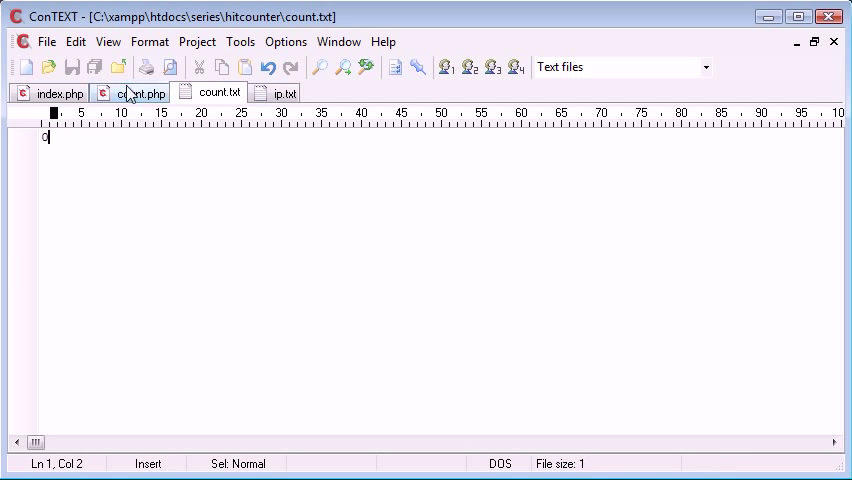
pyautogui.click(140, 92)
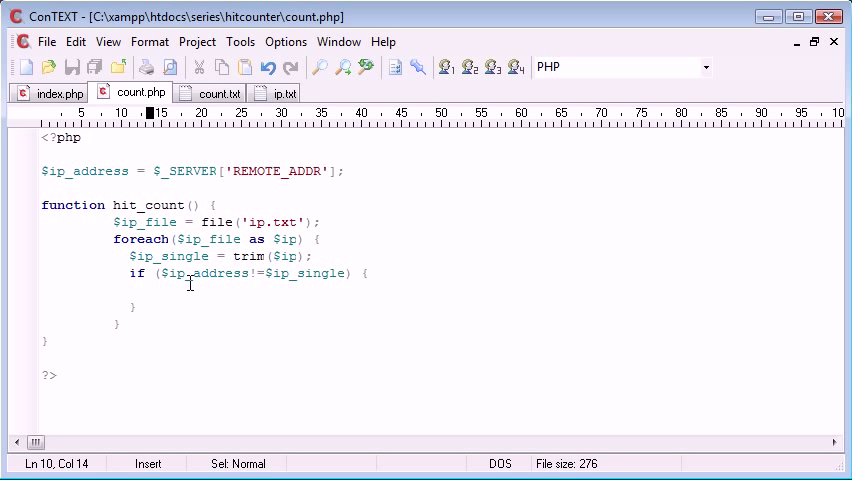
# Set $found = false; in the if block and add } else { with $found = true;
pyautogui.write('$found = fals')
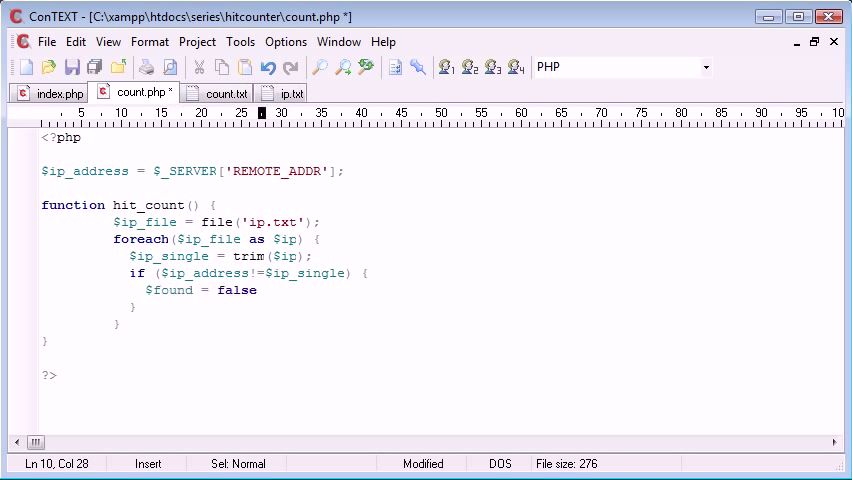
pyautogui.write('e')
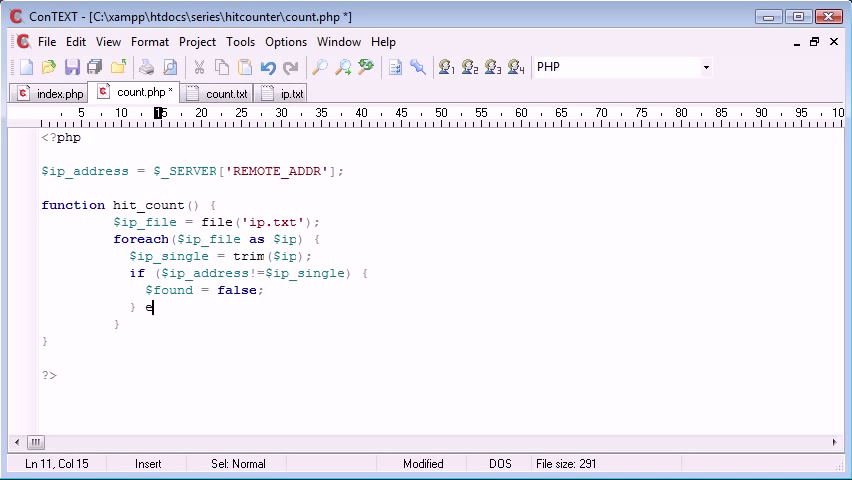
pyautogui.write('lse {')
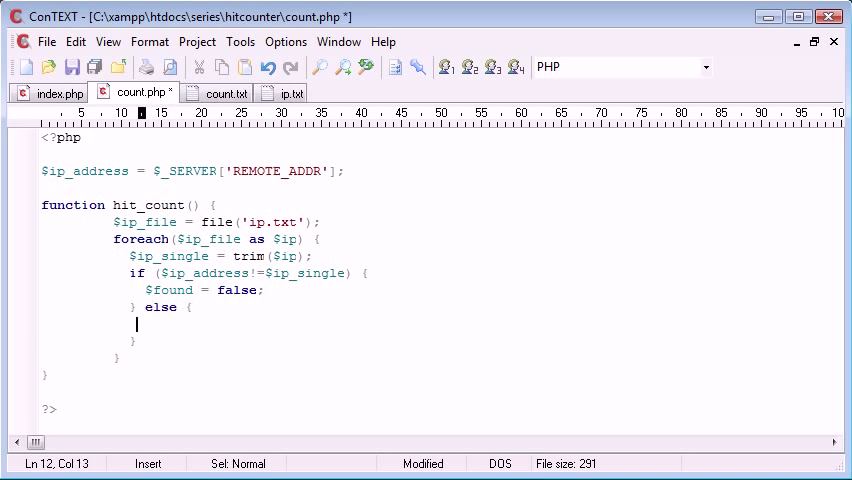
pyautogui.press('Home')
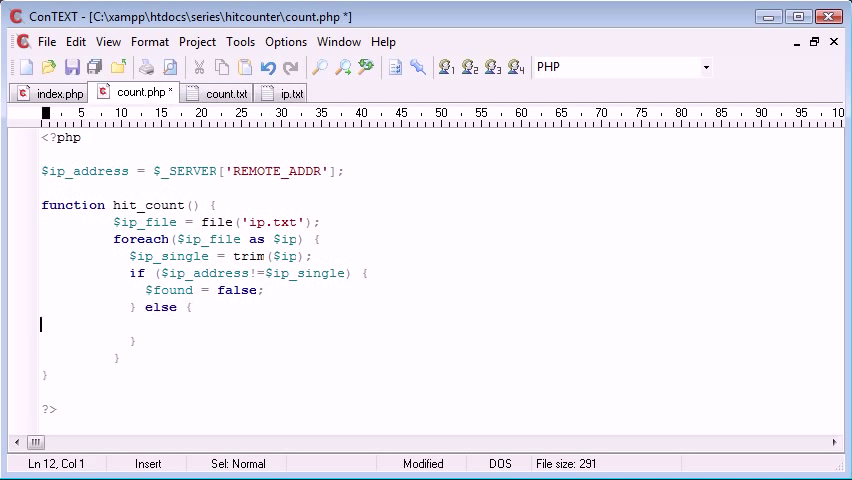
pyautogui.write('$found = true;')
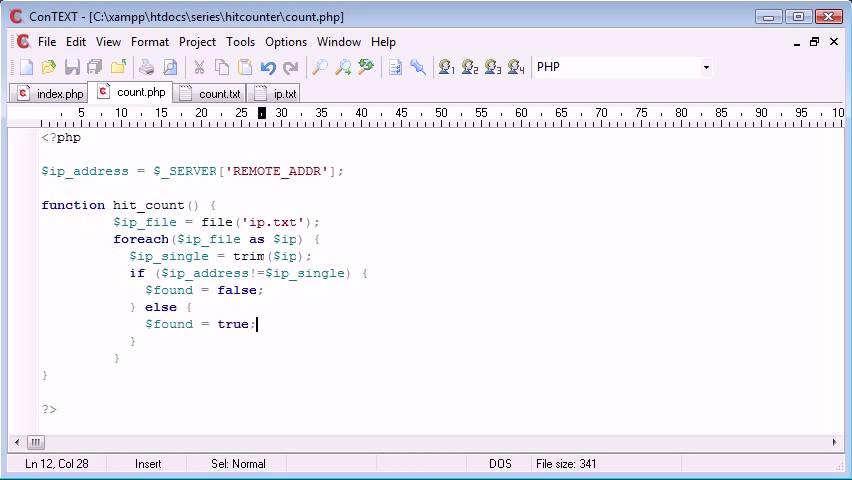
# Review the $found = false statement and leave the cursor after it
pyautogui.doubleClick(140, 240)
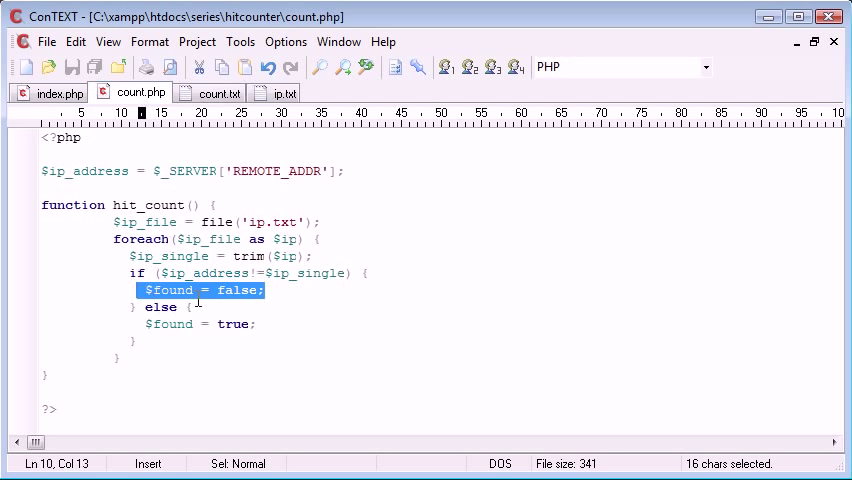
pyautogui.click(264, 288)
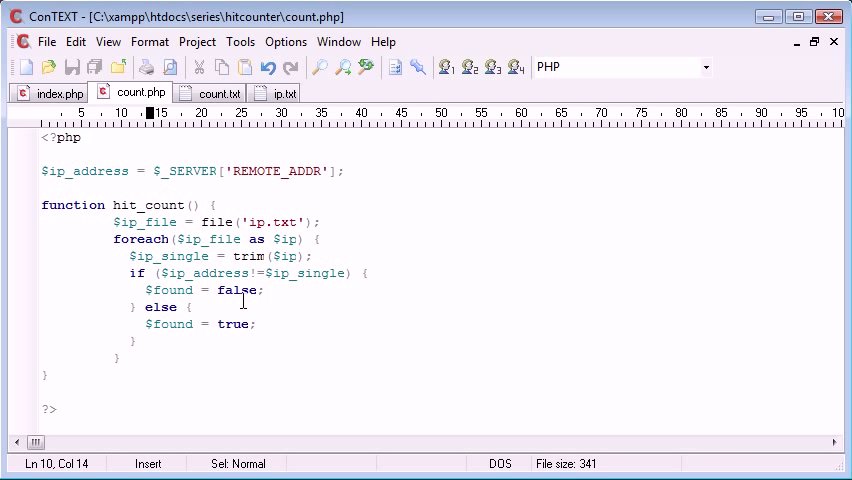
pyautogui.click(264, 290)
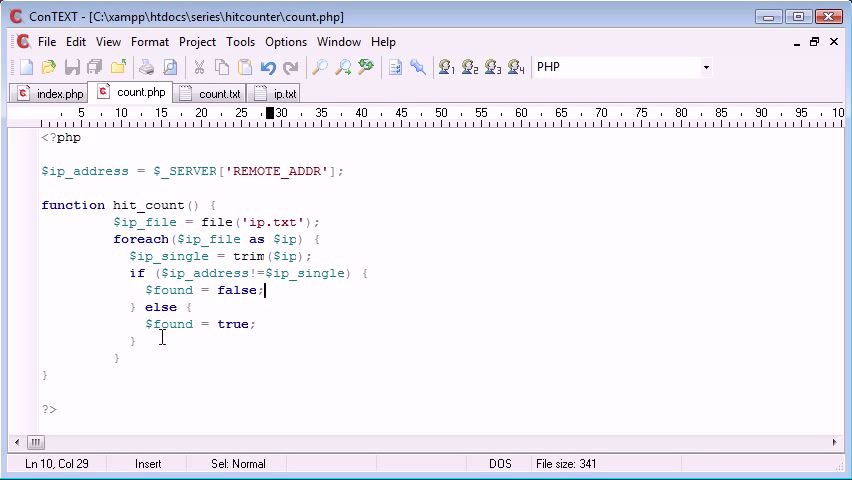
pyautogui.moveTo(132, 240)
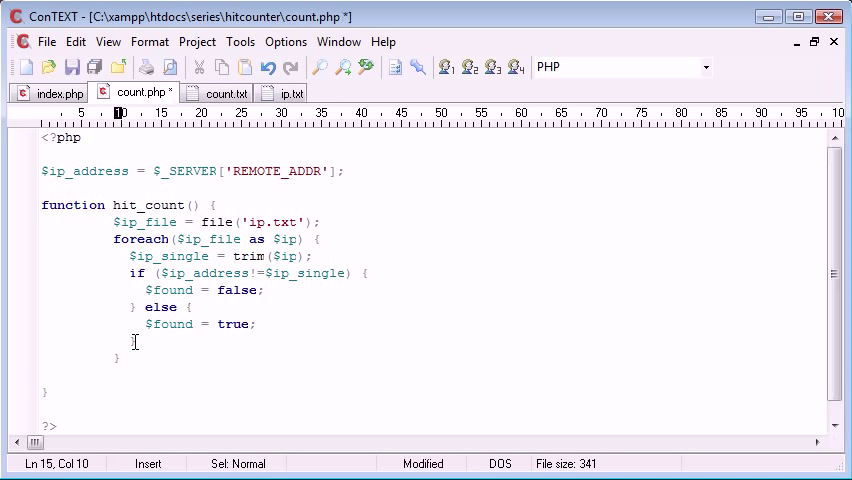
# Add if ($found==false) { echo 'IP not found.'; } after the loop
pyautogui.write('if ()')
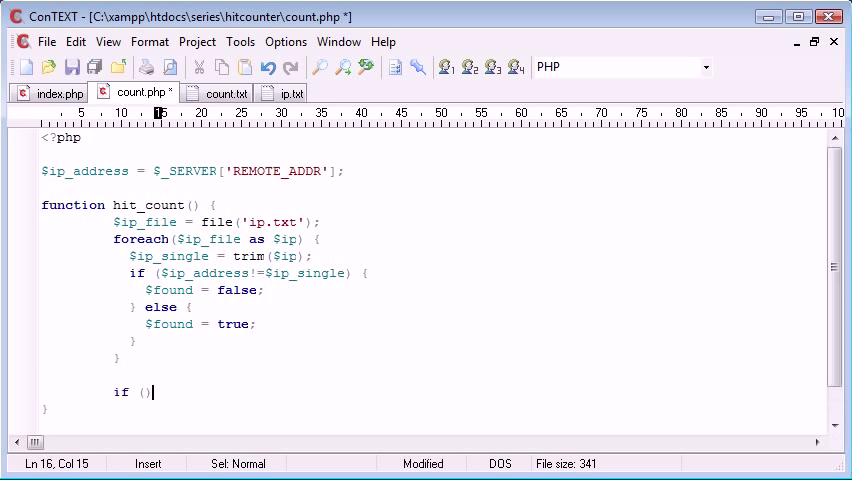
pyautogui.write('$found==false')
pyautogui.write('}')
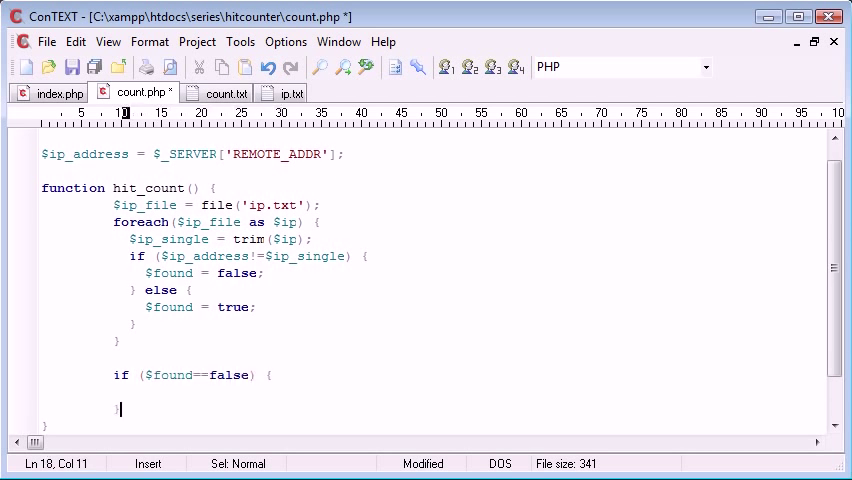
pyautogui.write('//')
pyautogui.click(430, 392)
pyautogui.write("echo '';")
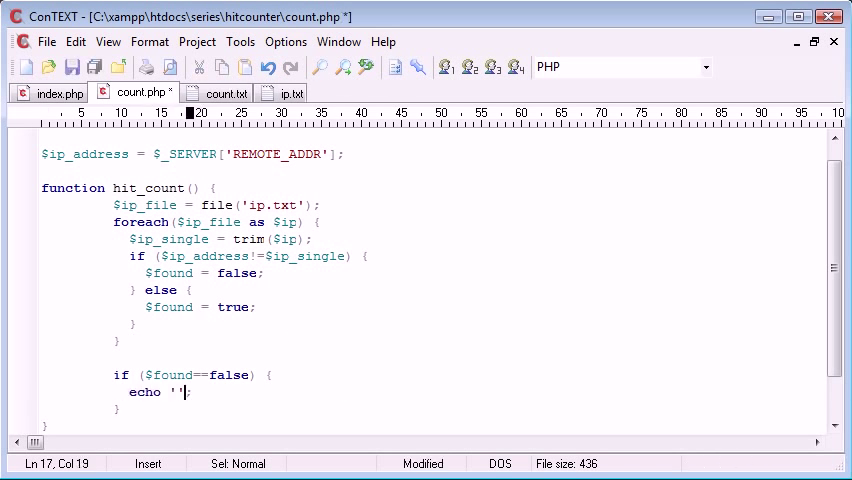
pyautogui.write('IP not found.')
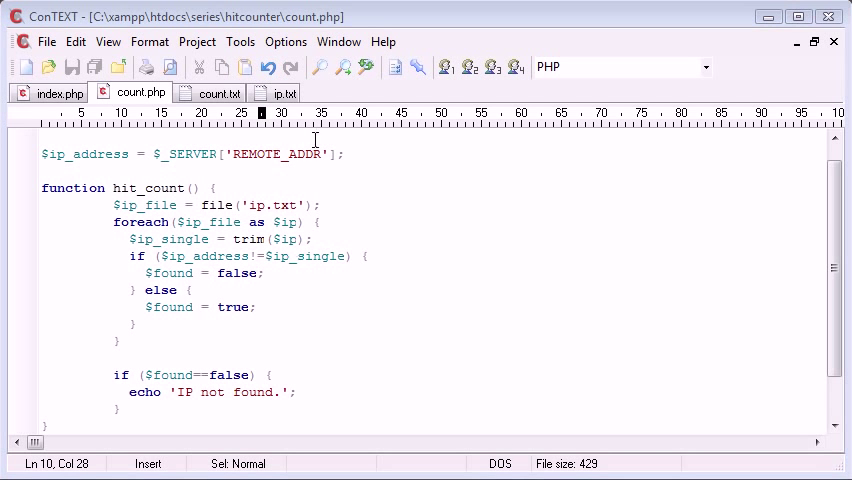
pyautogui.press('Delete')
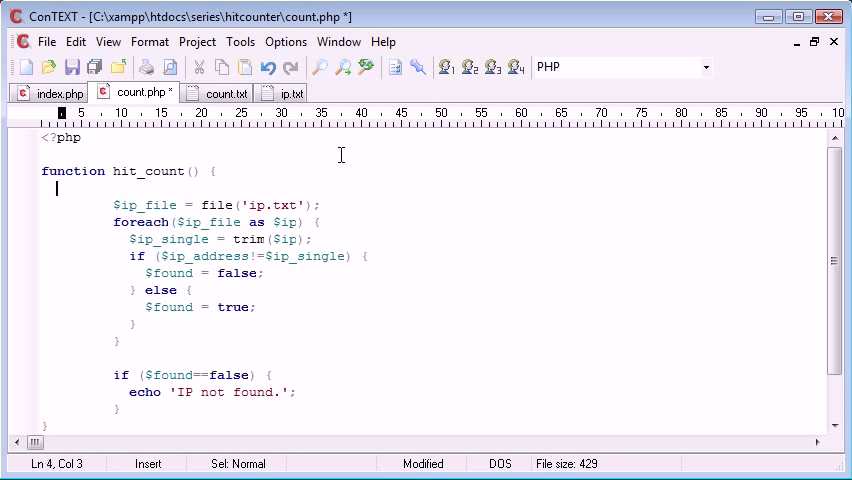
pyautogui.write("$ip_address = $_SERVER['REMOTE_ADDR'];")
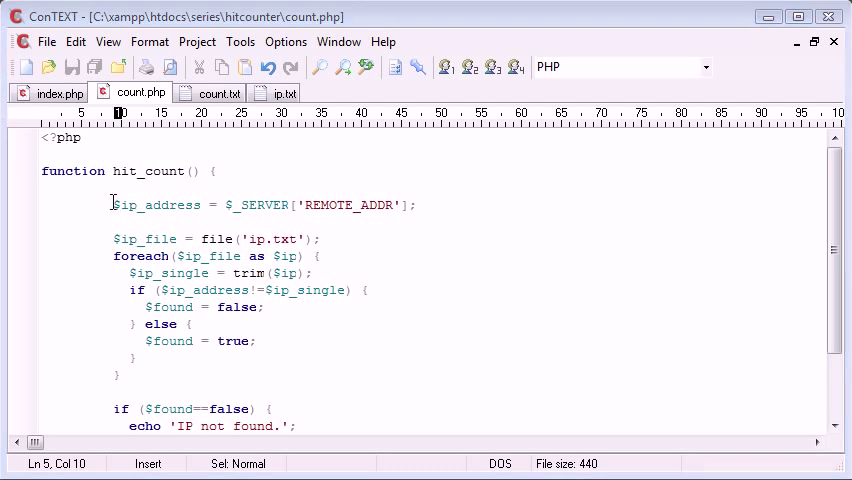
pyautogui.write('echo')
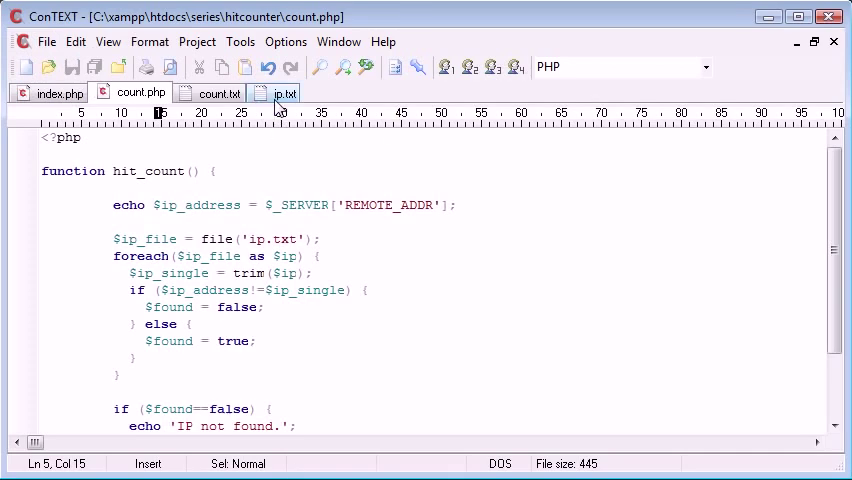
pyautogui.click(284, 92)
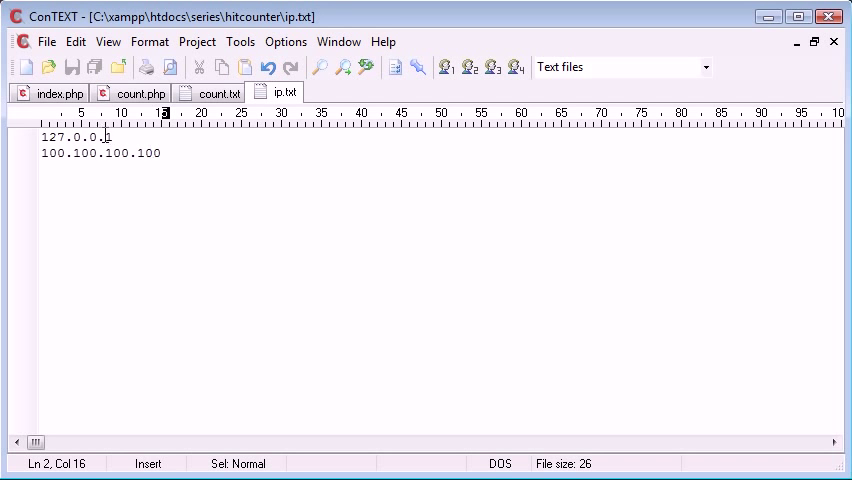
pyautogui.click(140, 92)
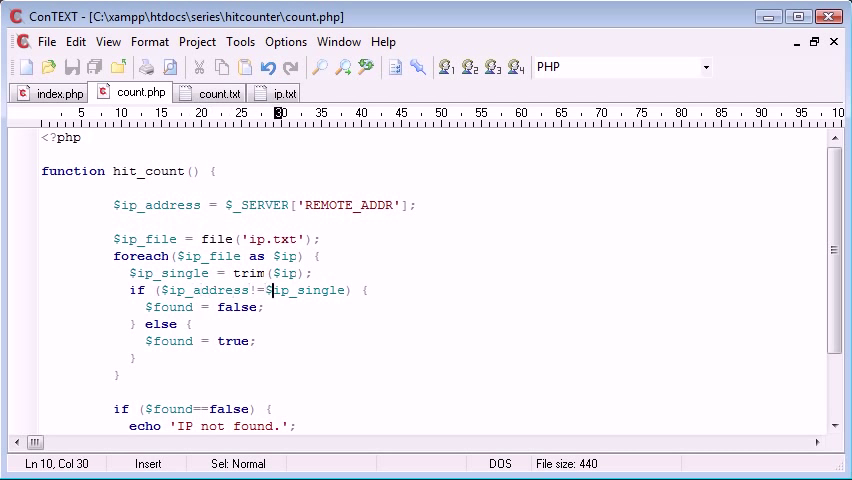
# Swap the $found assignments and make the post-loop check test $found==true
pyautogui.click(296, 308)
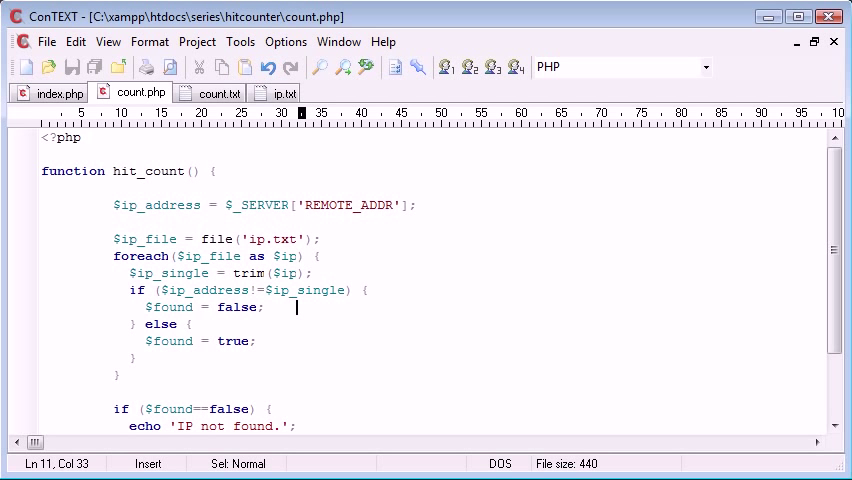
pyautogui.click(234, 324)
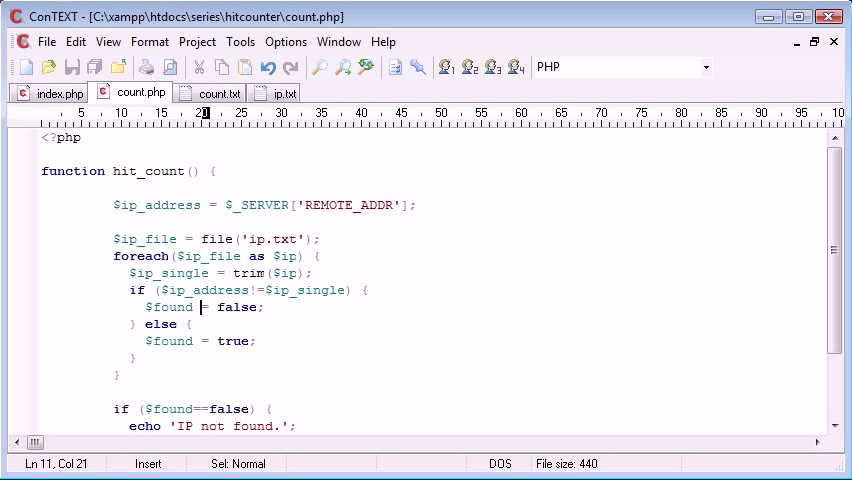
pyautogui.doubleClick(236, 308)
pyautogui.write('tru')
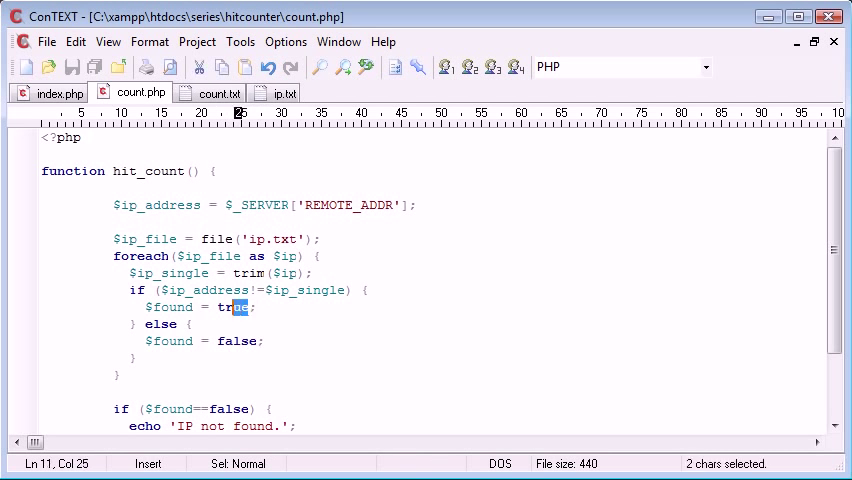
pyautogui.write('false')
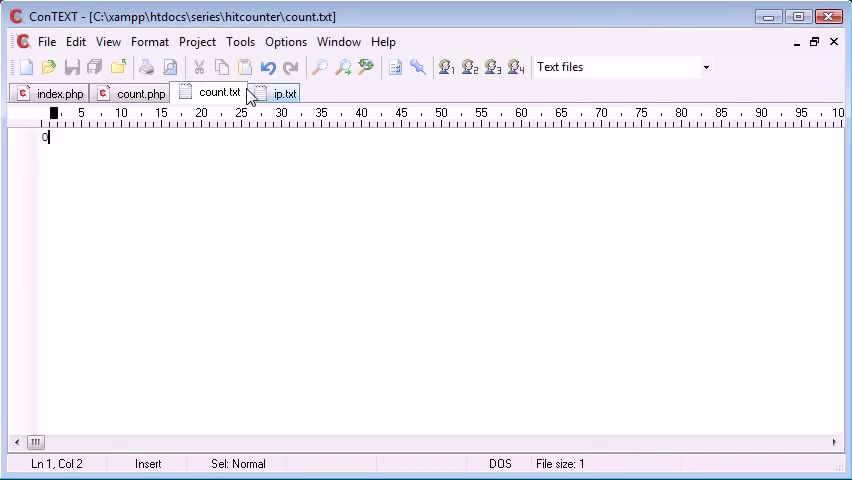
# Compare ip.txt's 127.0.0.1 and 100.100.100.100 against the count.php code
pyautogui.click(284, 92)
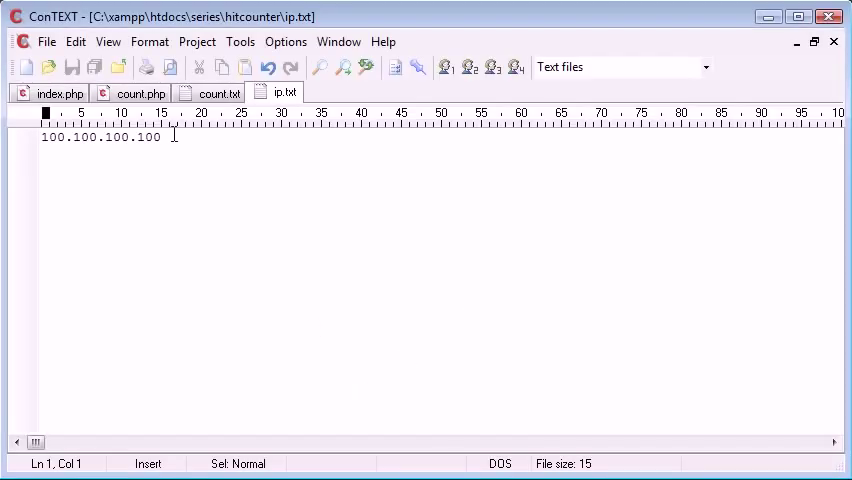
pyautogui.click(140, 92)
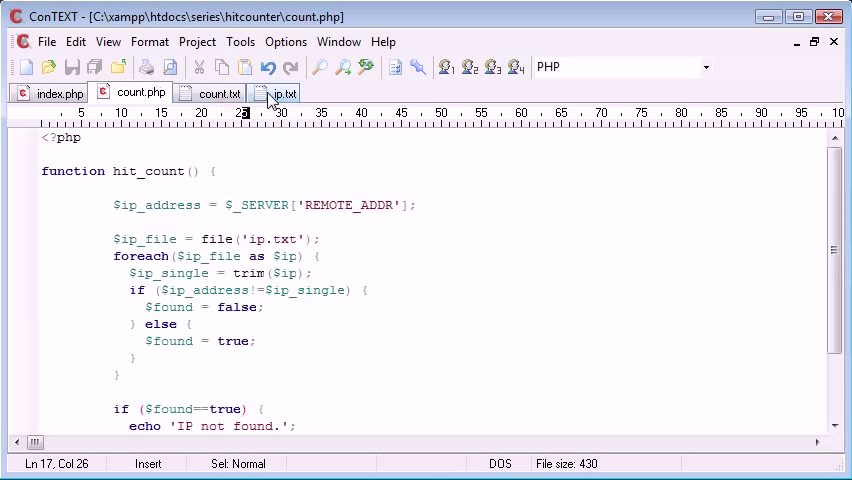
pyautogui.click(284, 92)
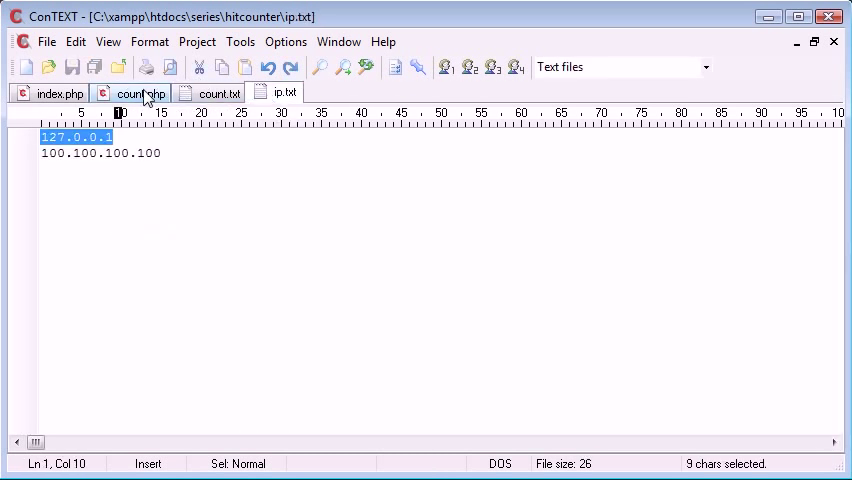
pyautogui.click(140, 92)
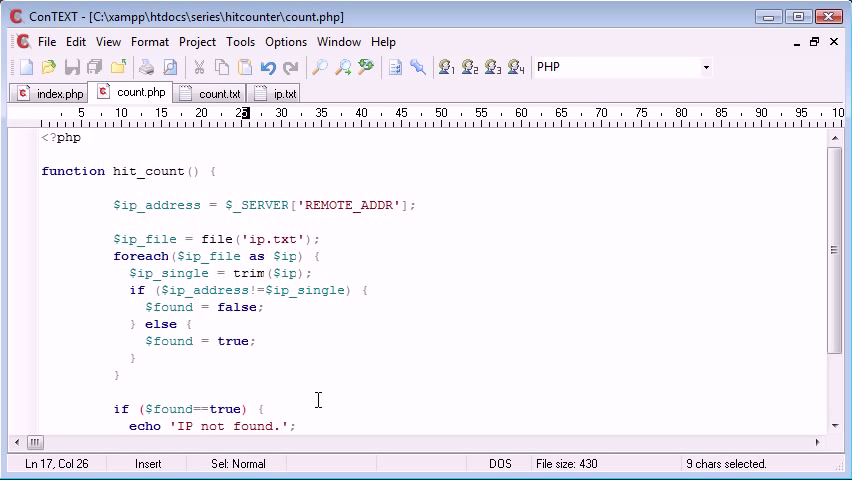
pyautogui.scroll(-3)
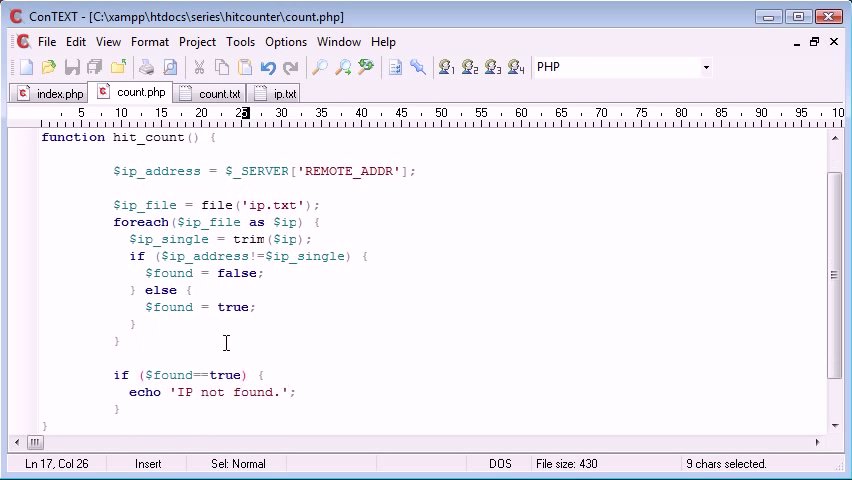
pyautogui.moveTo(132, 256)
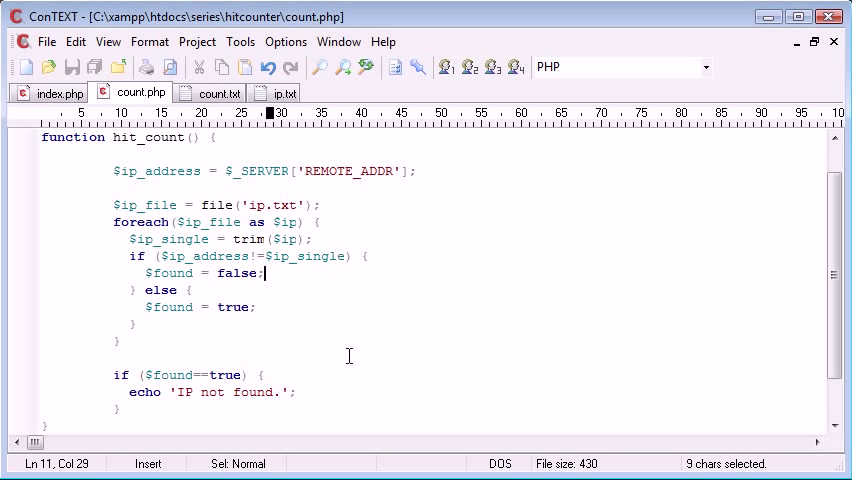
# Make the post-loop check test $found==false again
pyautogui.click(256, 324)
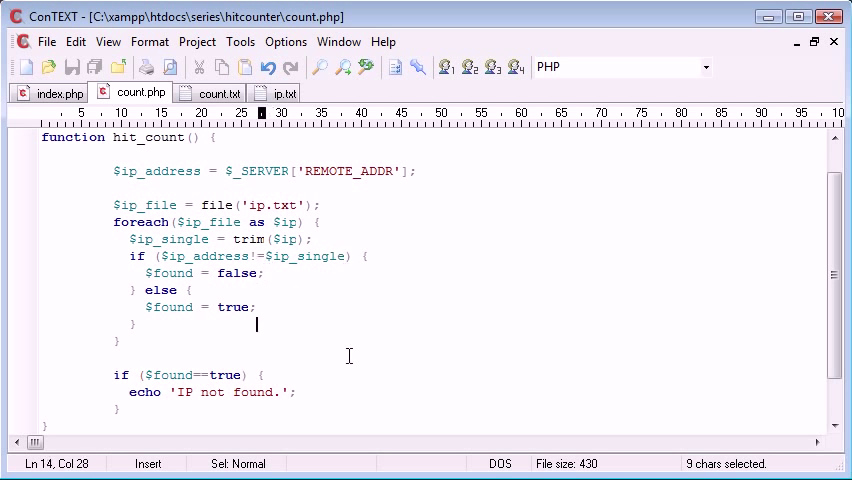
pyautogui.write('false')
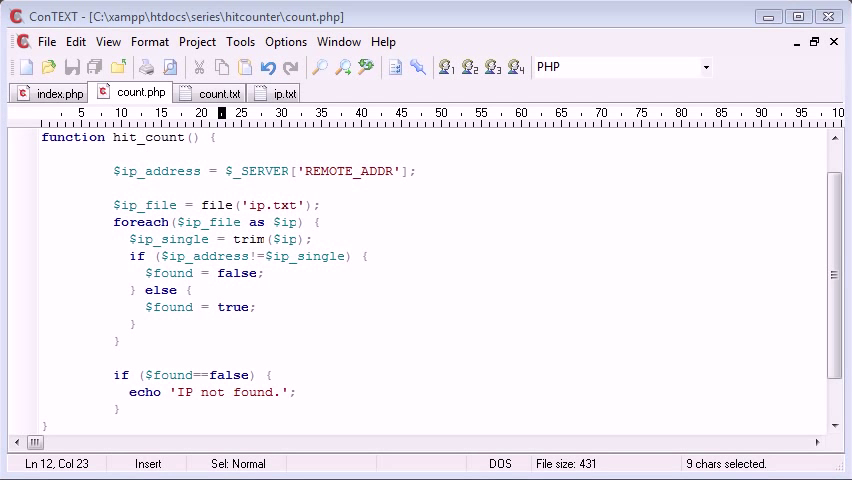
pyautogui.click(272, 276)
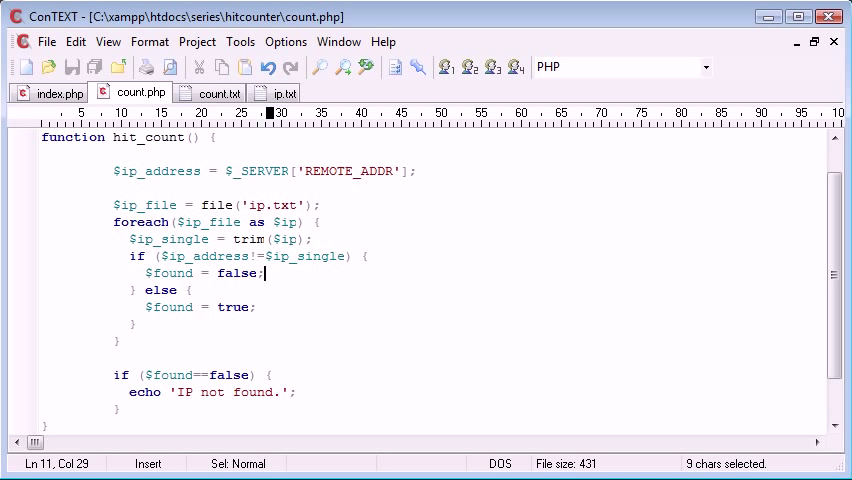
pyautogui.moveTo(264, 278)
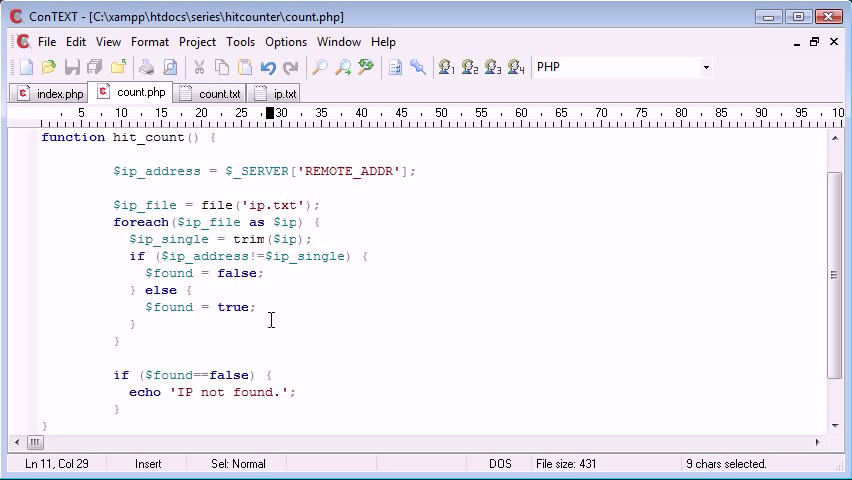
# Compare the ip.txt addresses with the count.php logic twice
pyautogui.click(284, 92)
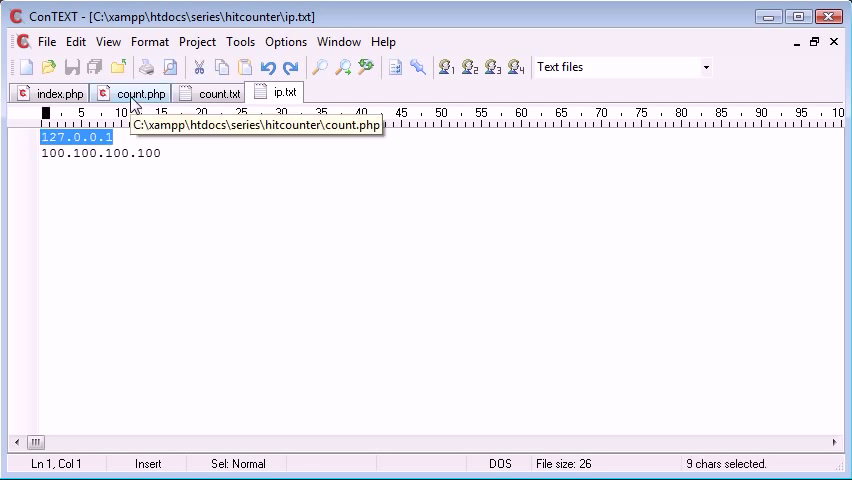
pyautogui.click(140, 92)
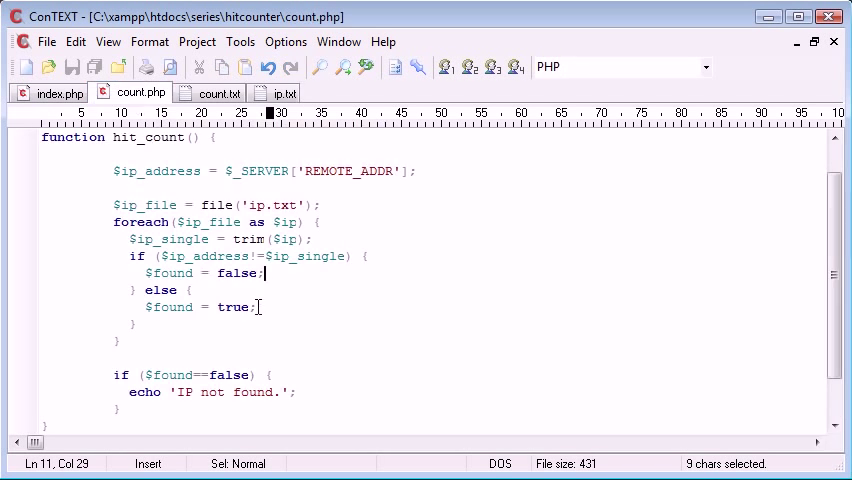
pyautogui.moveTo(284, 92)
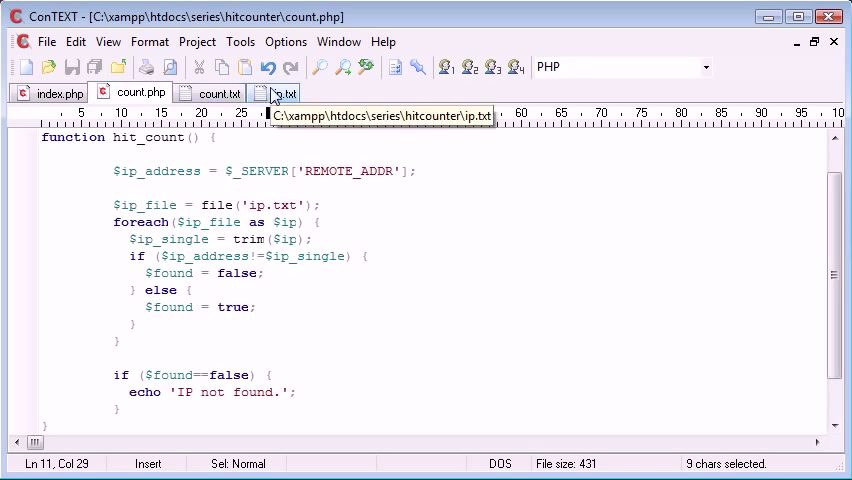
pyautogui.click(284, 92)
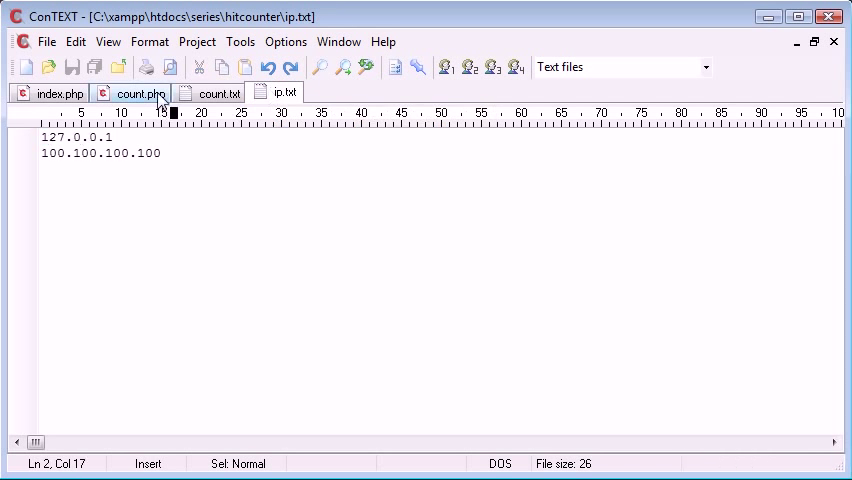
pyautogui.click(140, 92)
pyautogui.write('$found = f;')
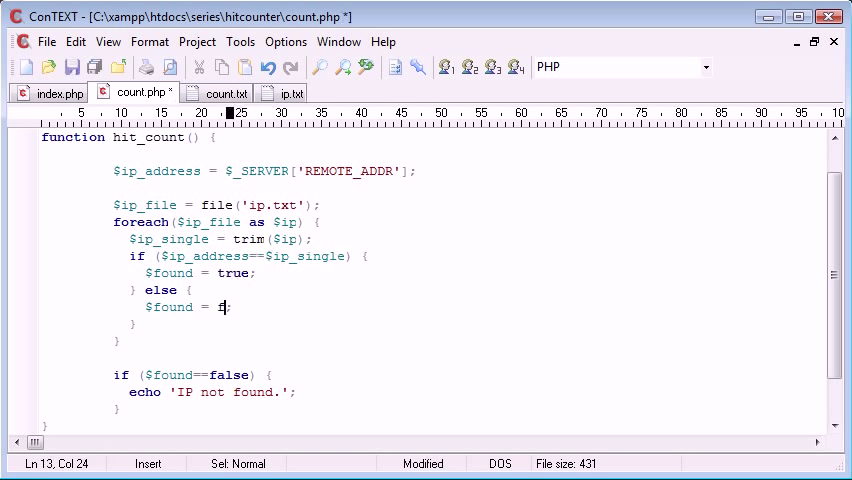
# Set else branch $found = false, test $found==true and echo 'Found.', checking ip.txt
pyautogui.write('alse')
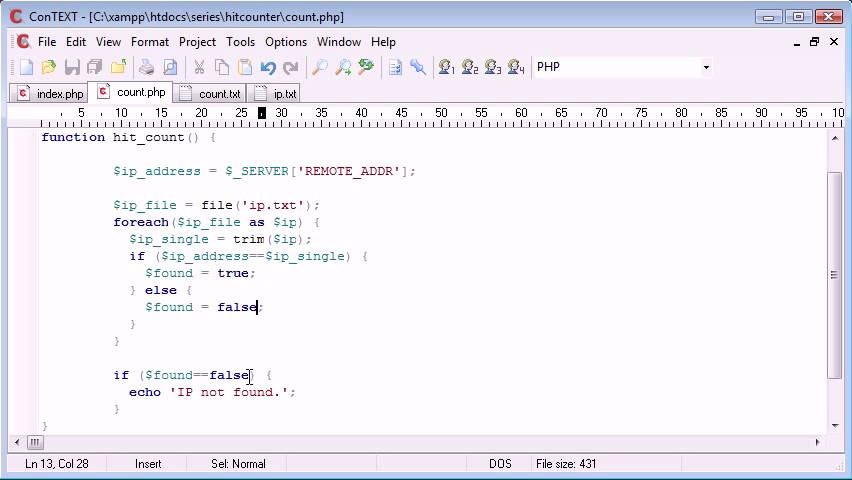
pyautogui.write('tru')
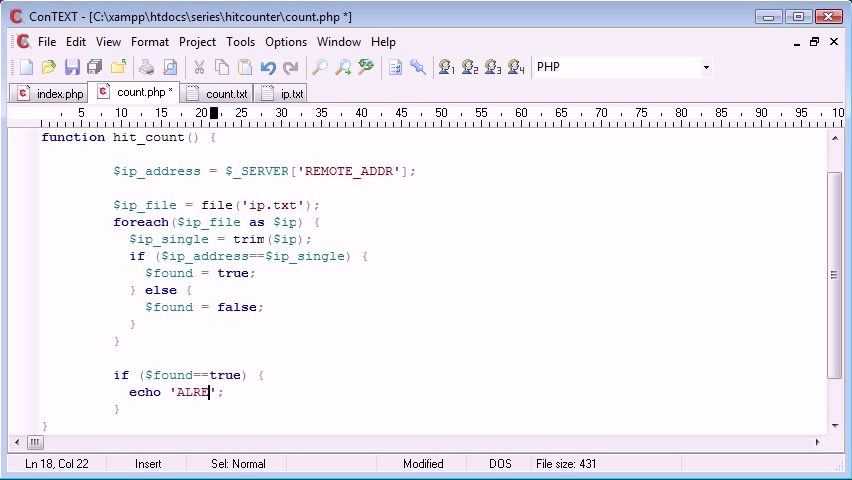
pyautogui.write('ADY E')
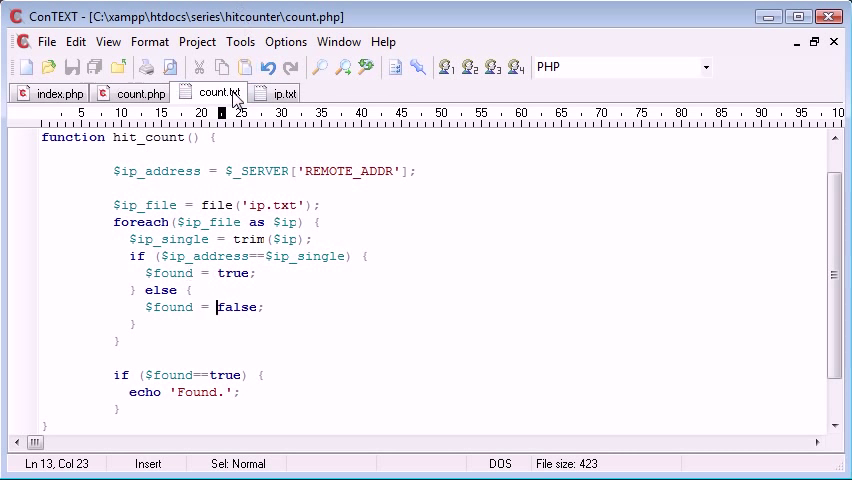
pyautogui.click(284, 92)
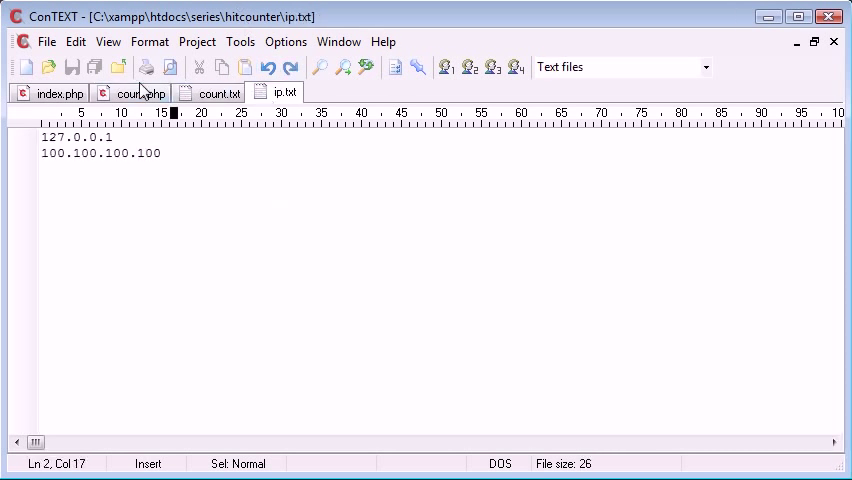
pyautogui.click(140, 92)
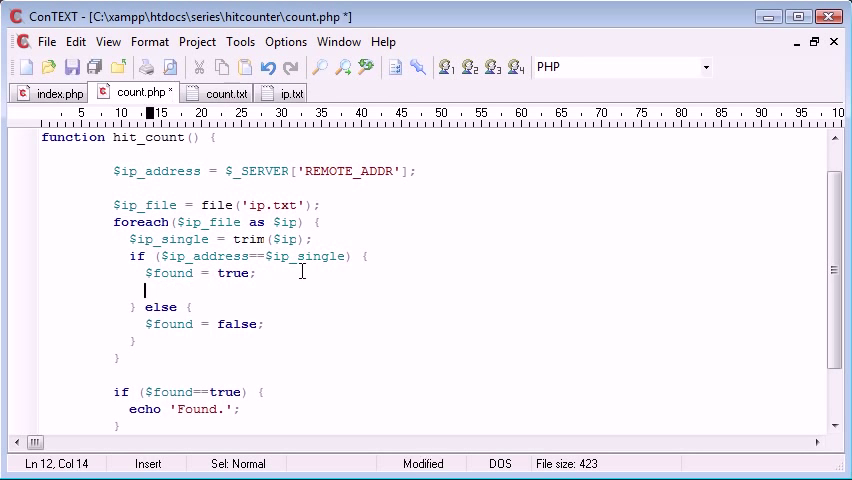
# Add break; after $found = true and after $found = false in the loop
pyautogui.write('break;')
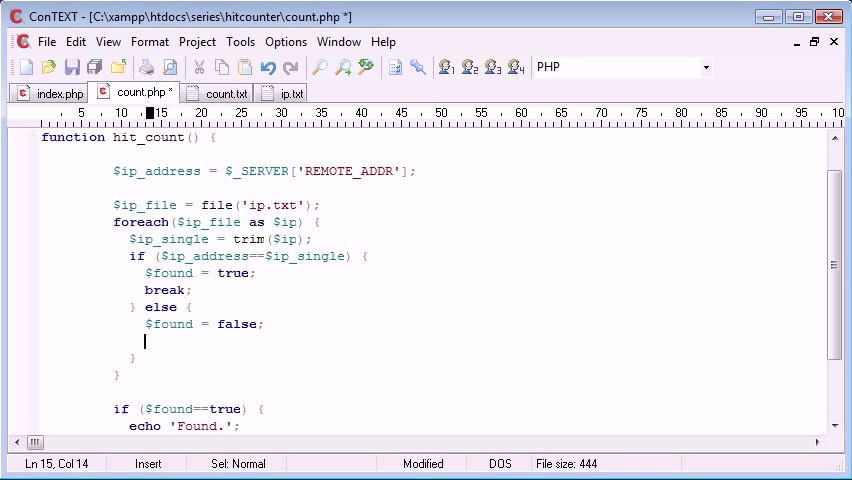
pyautogui.write('break;')
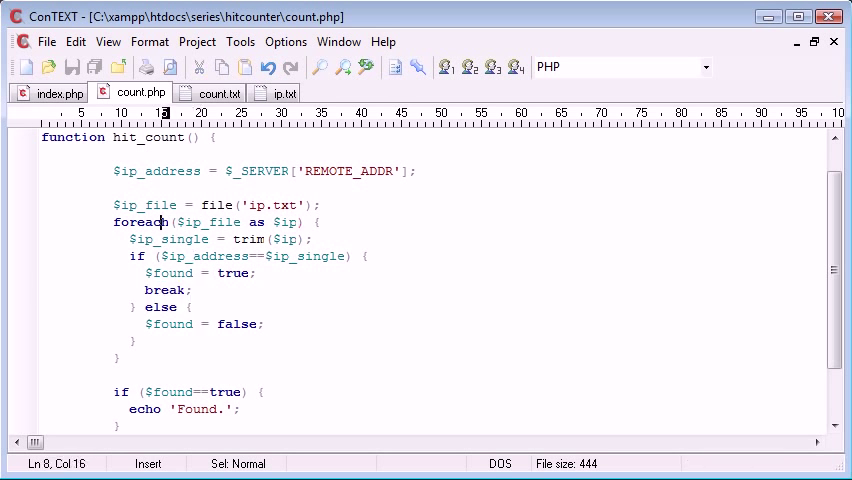
pyautogui.click(320, 290)
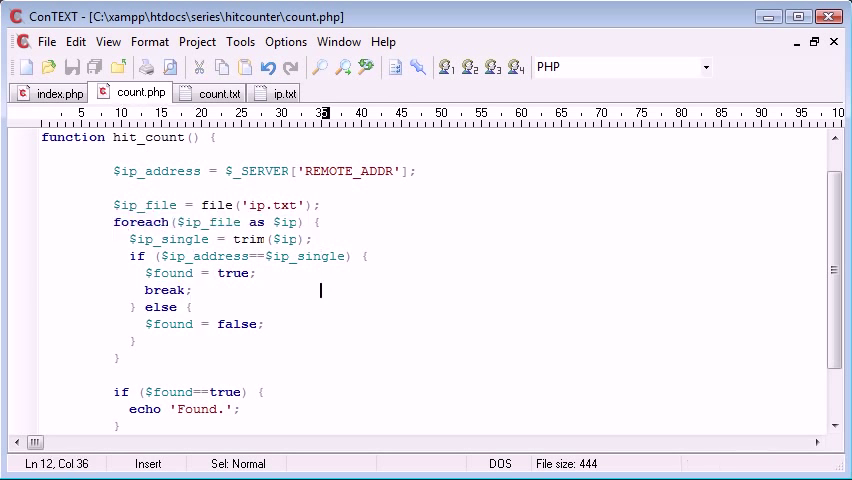
pyautogui.write('break;')
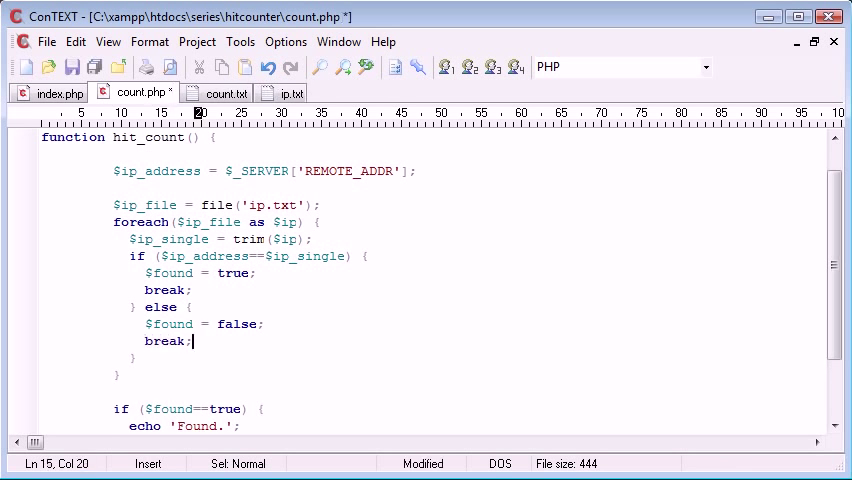